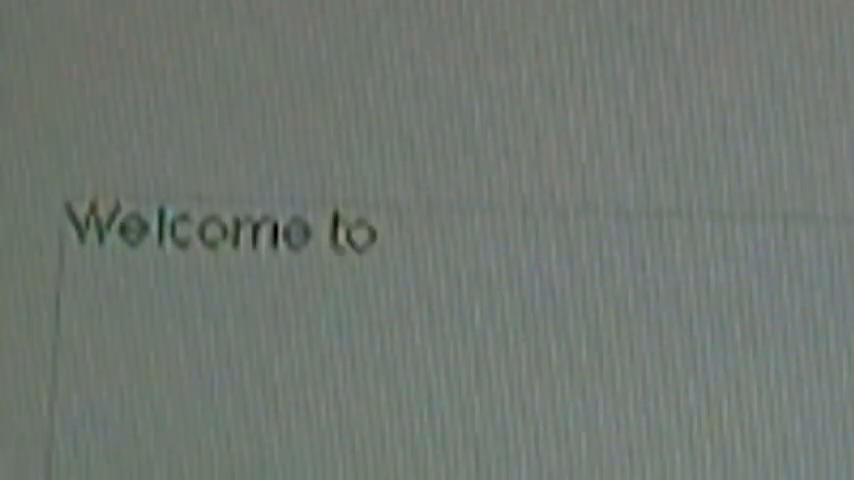
pyautogui.write('CarnelPr')
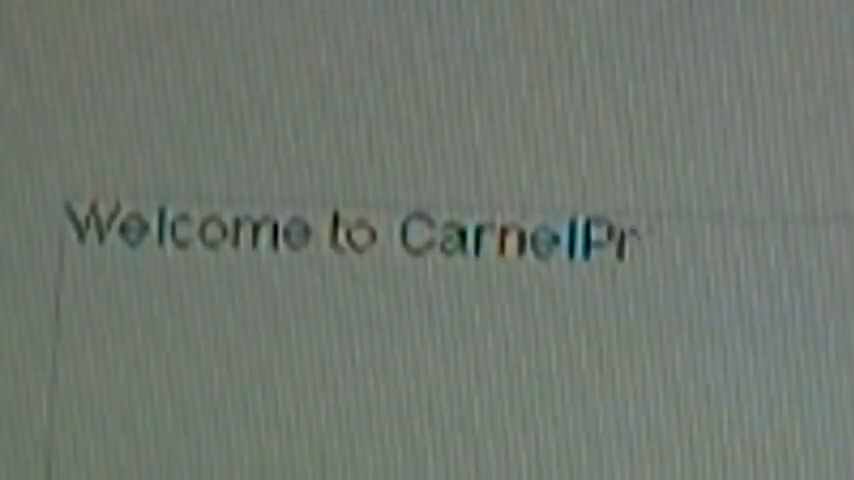
pyautogui.write('od666.')
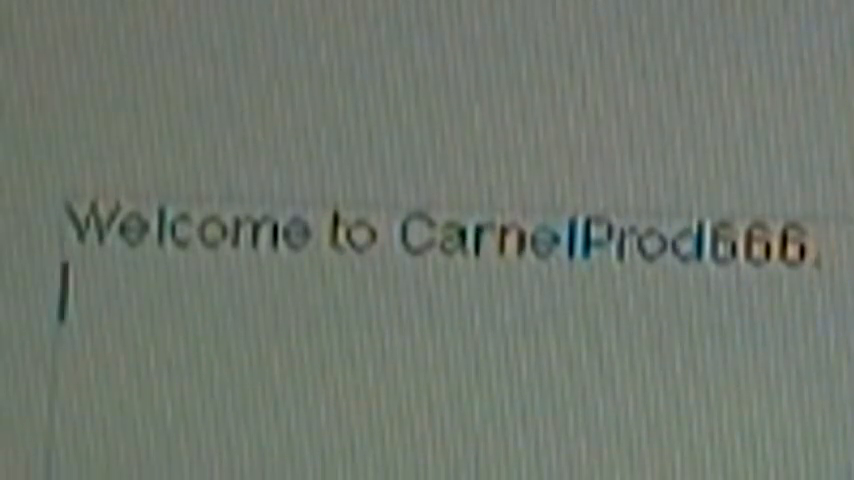